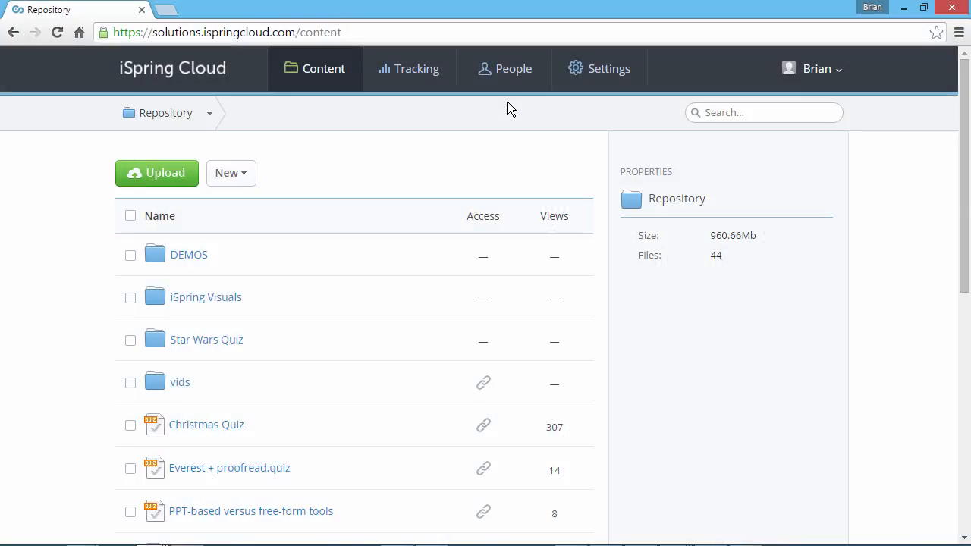
# - Switch to the People section to list the account's six users
pyautogui.click(505, 68)
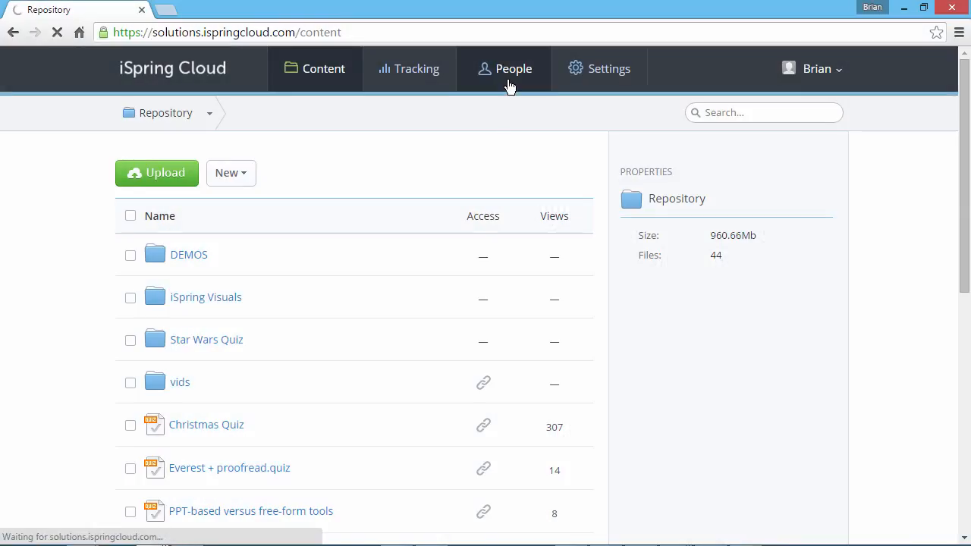
pyautogui.click(505, 68)
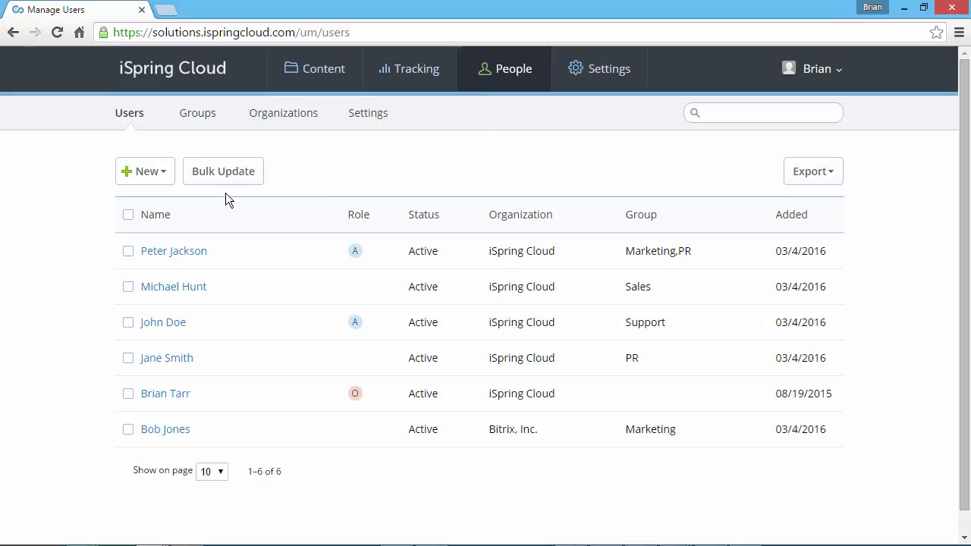
# - Export users.csv from Bulk Update and save it to the desktop as users-20160314-0305.csv
pyautogui.click(223, 170)
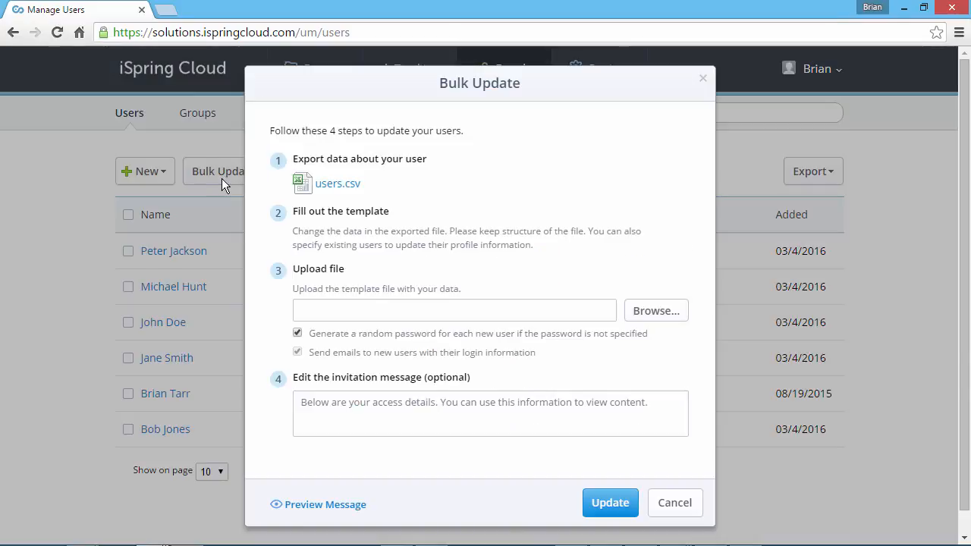
pyautogui.click(337, 184)
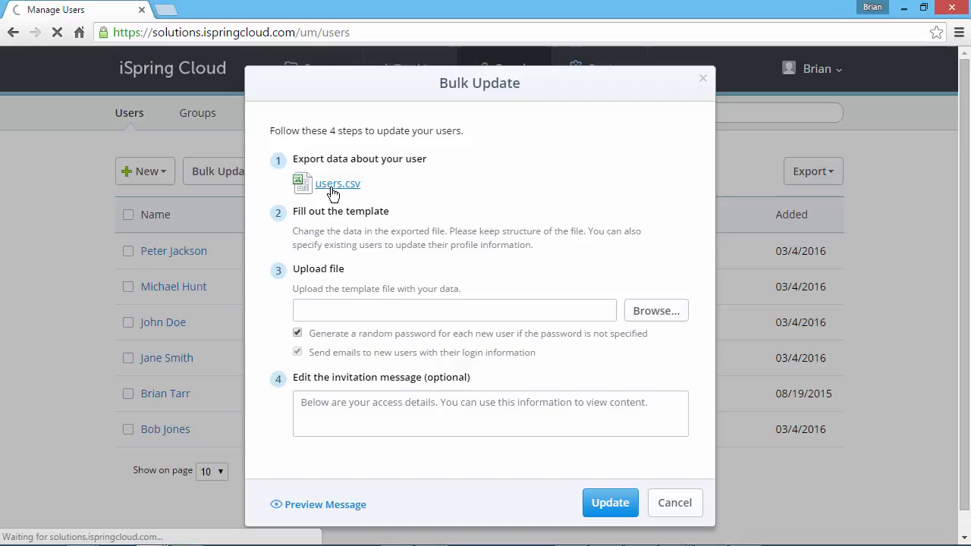
pyautogui.click(336, 184)
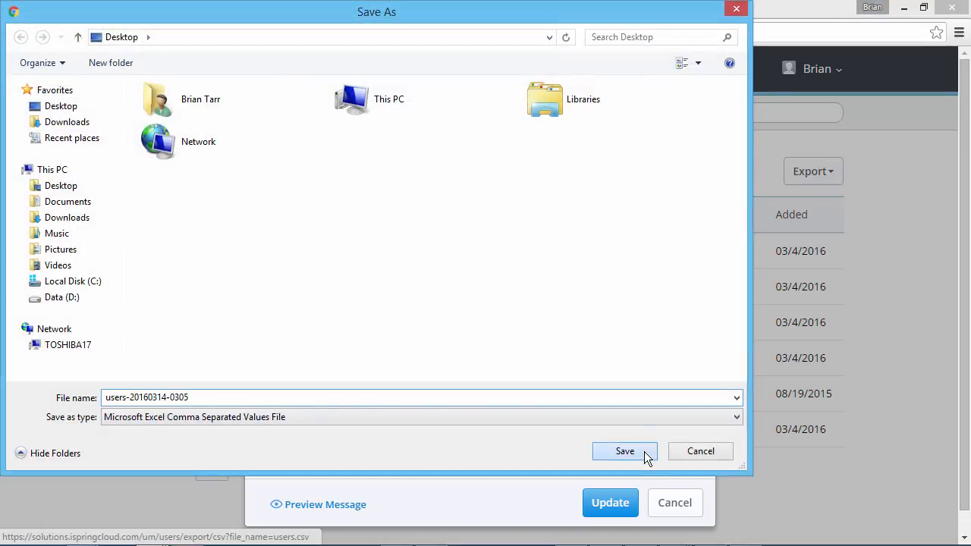
pyautogui.click(624, 450)
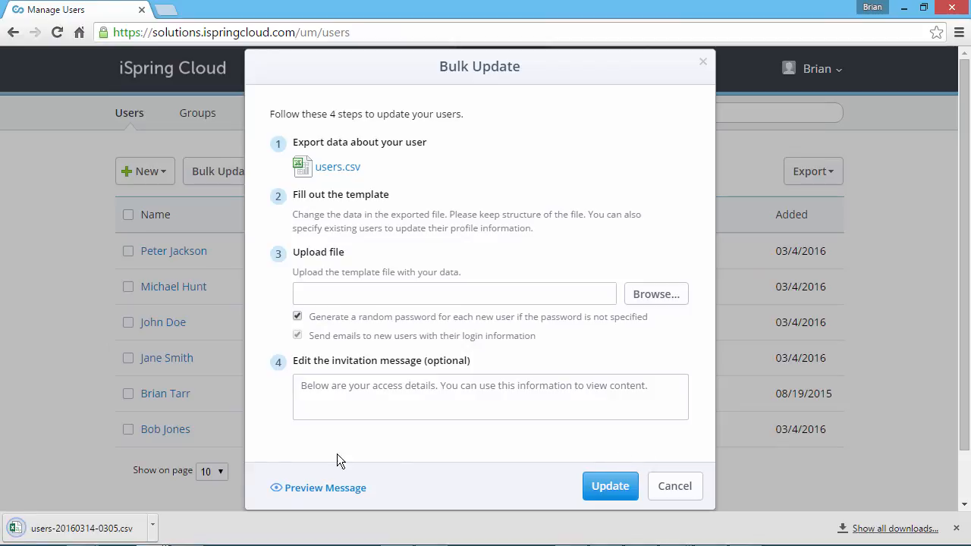
pyautogui.moveTo(84, 528)
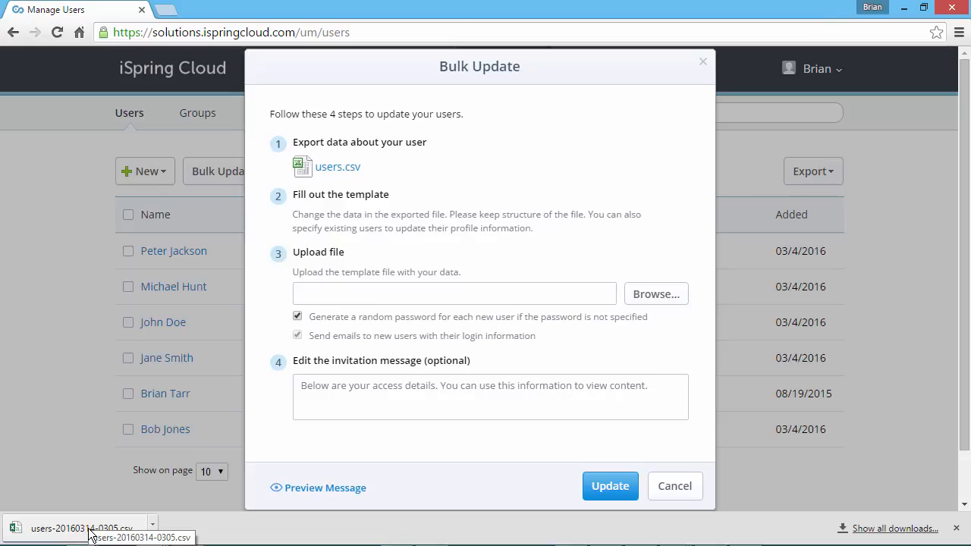
pyautogui.click(82, 528)
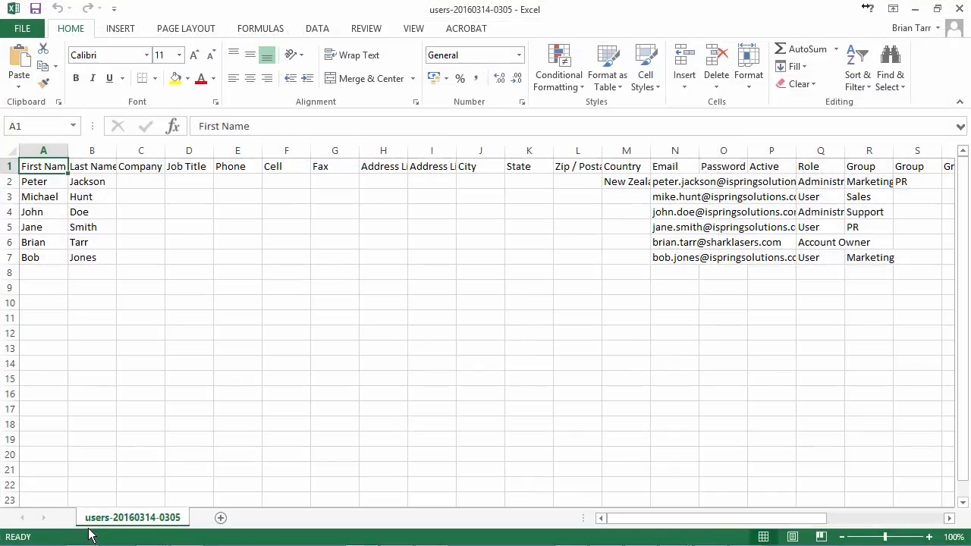
pyautogui.moveTo(431, 388)
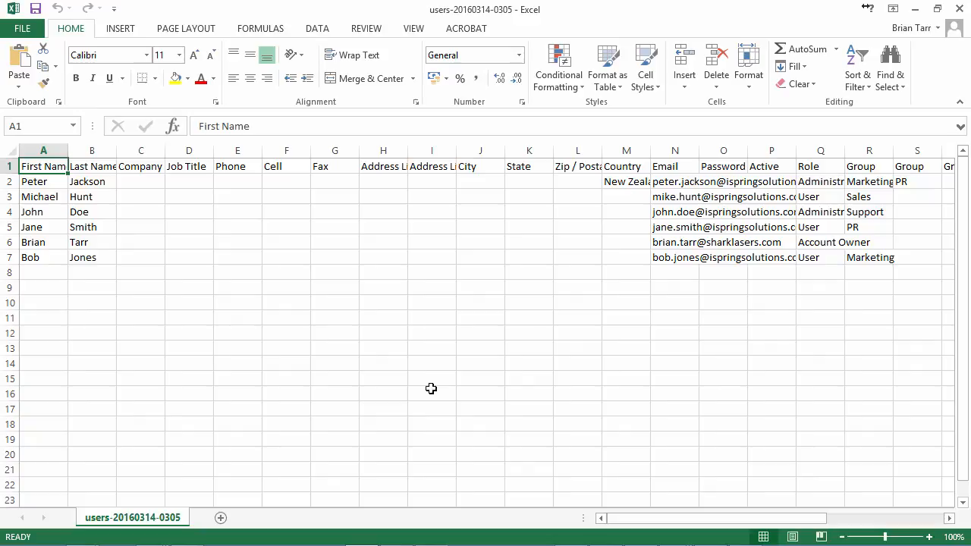
pyautogui.click(674, 181)
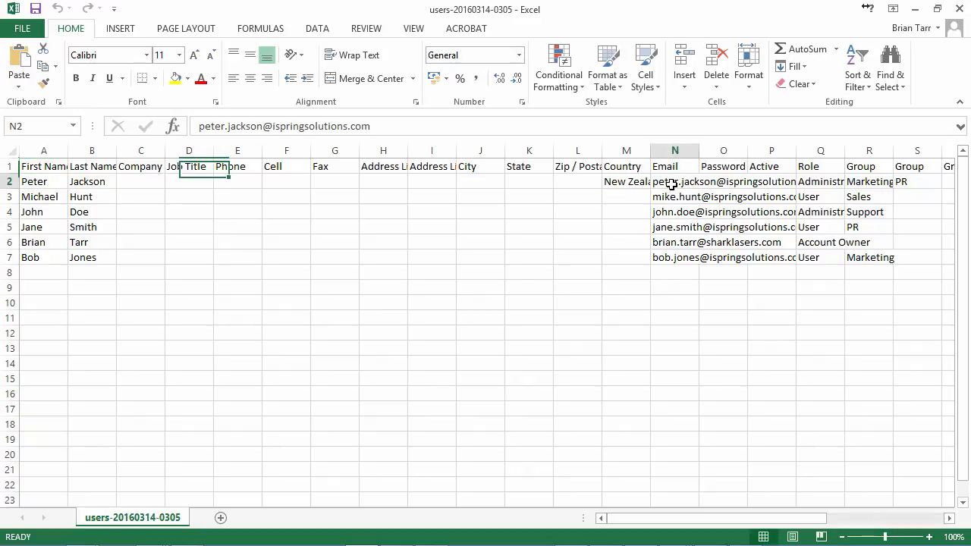
pyautogui.click(722, 181)
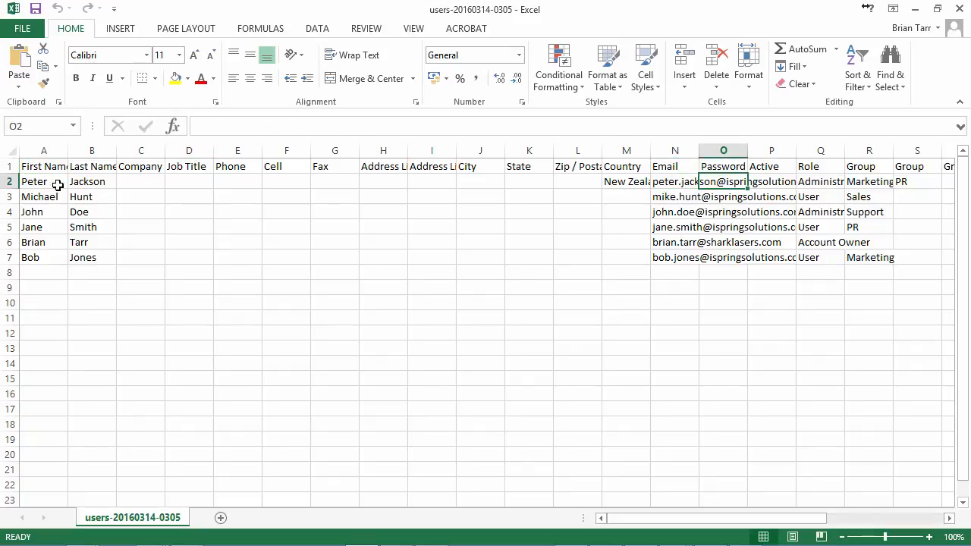
pyautogui.click(92, 182)
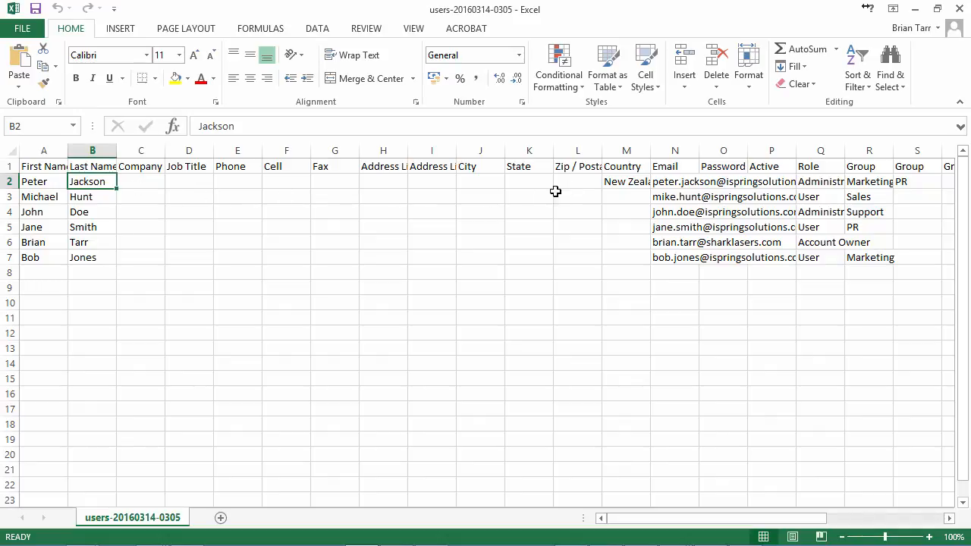
pyautogui.click(626, 181)
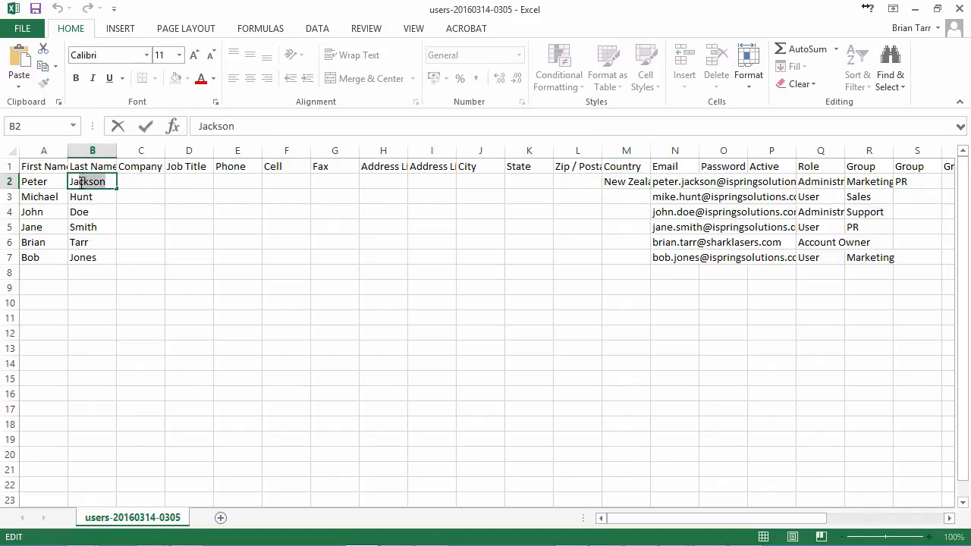
pyautogui.moveTo(594, 468)
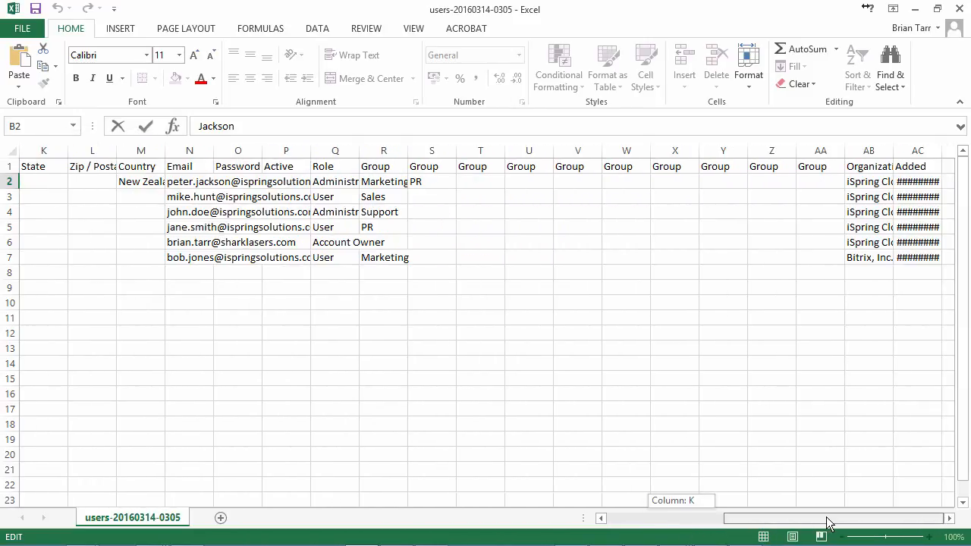
pyautogui.click(286, 181)
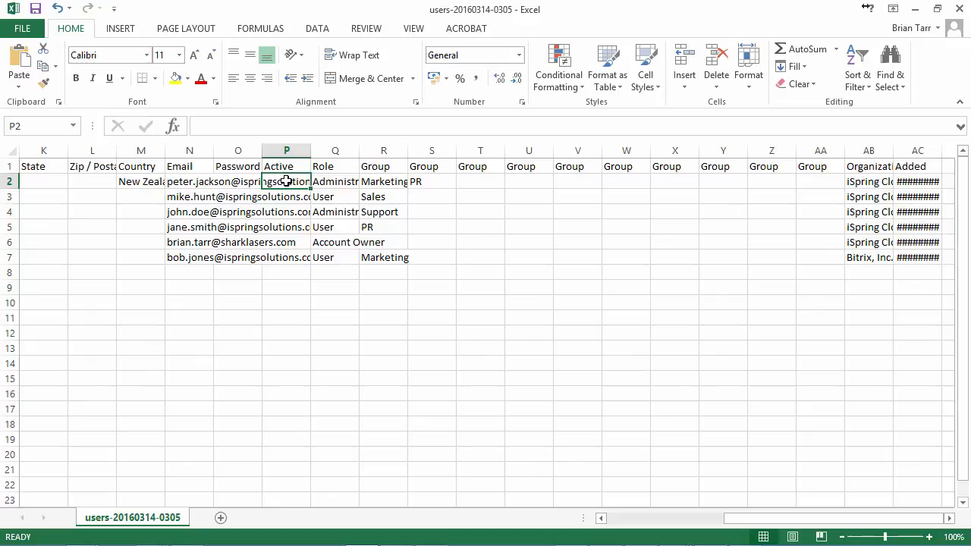
pyautogui.write('no')
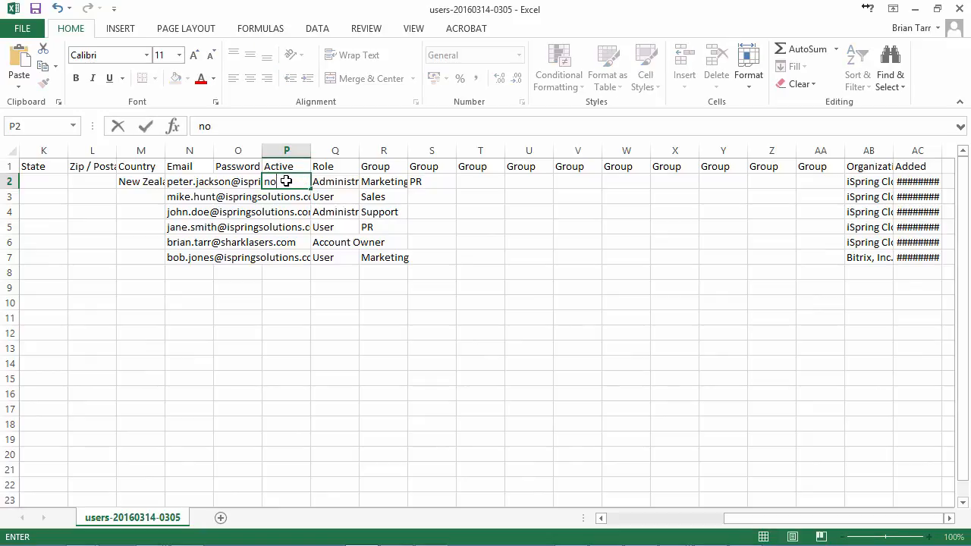
pyautogui.click(335, 182)
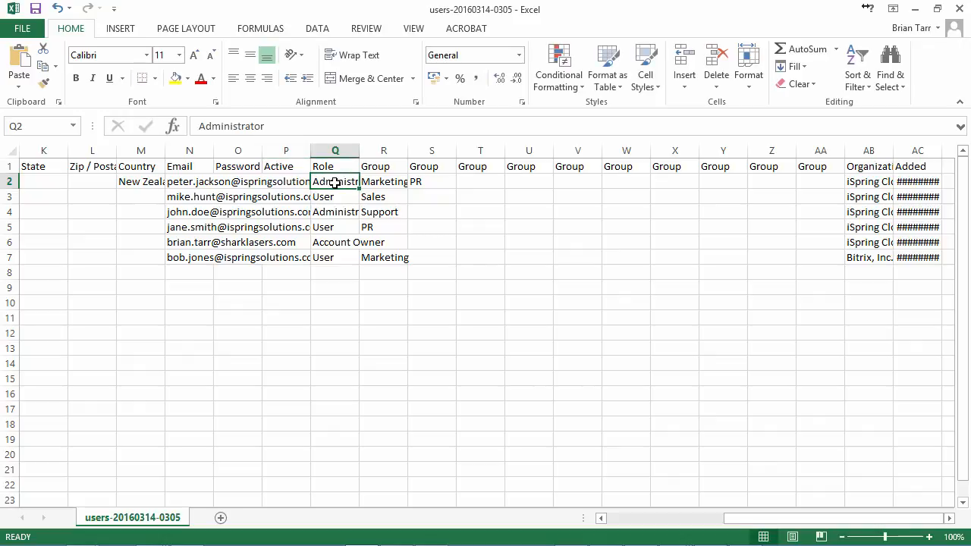
pyautogui.moveTo(383, 184)
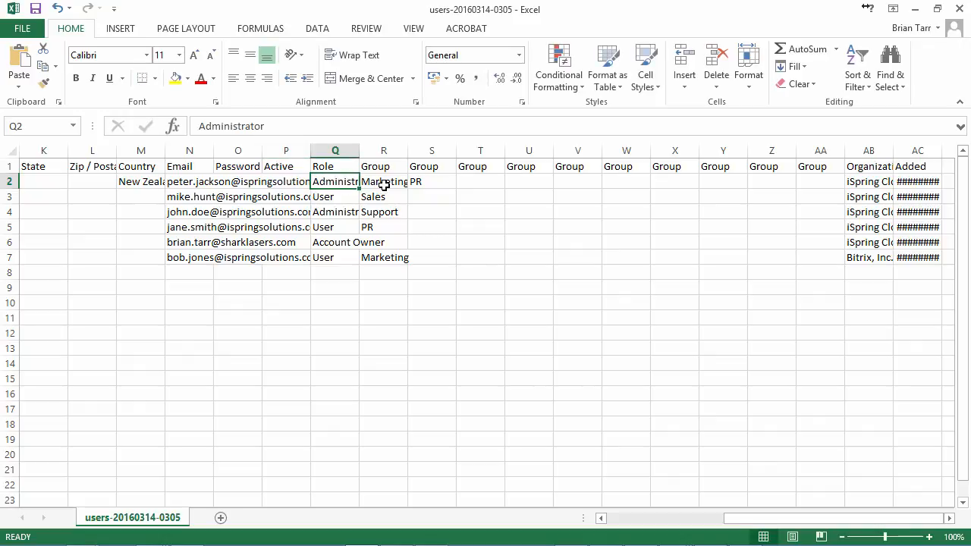
pyautogui.click(868, 181)
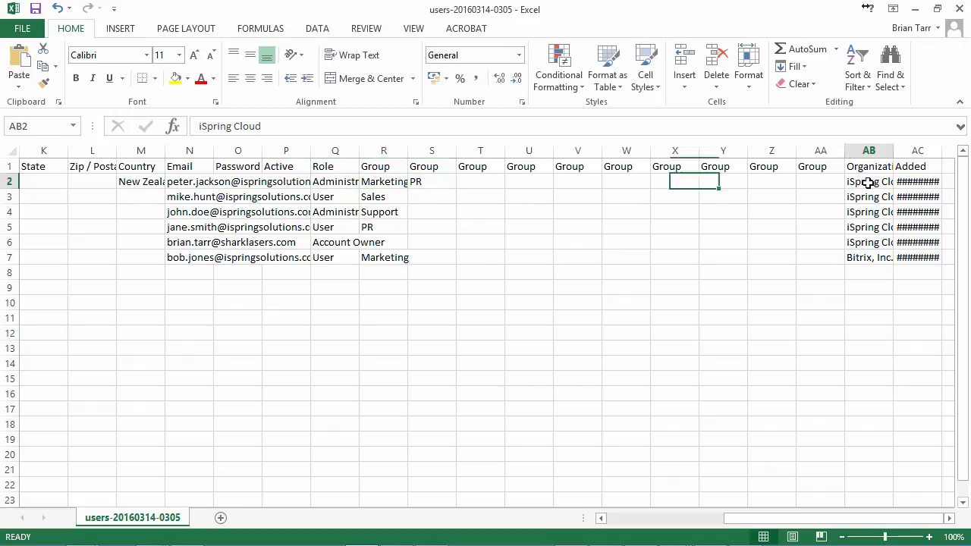
pyautogui.click(868, 181)
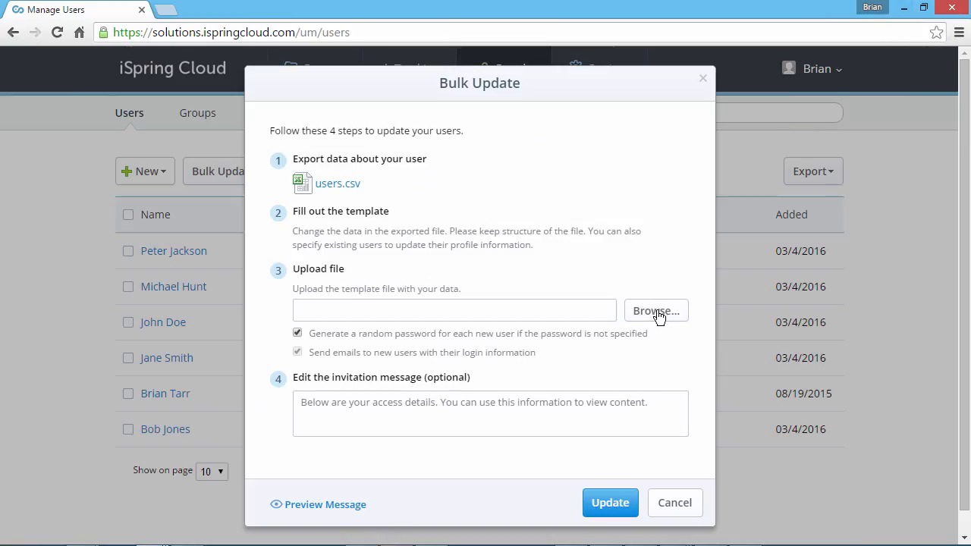
# - Attach users-20160314-0305.csv, keep random passwords for new users on, and start the update
pyautogui.click(654, 310)
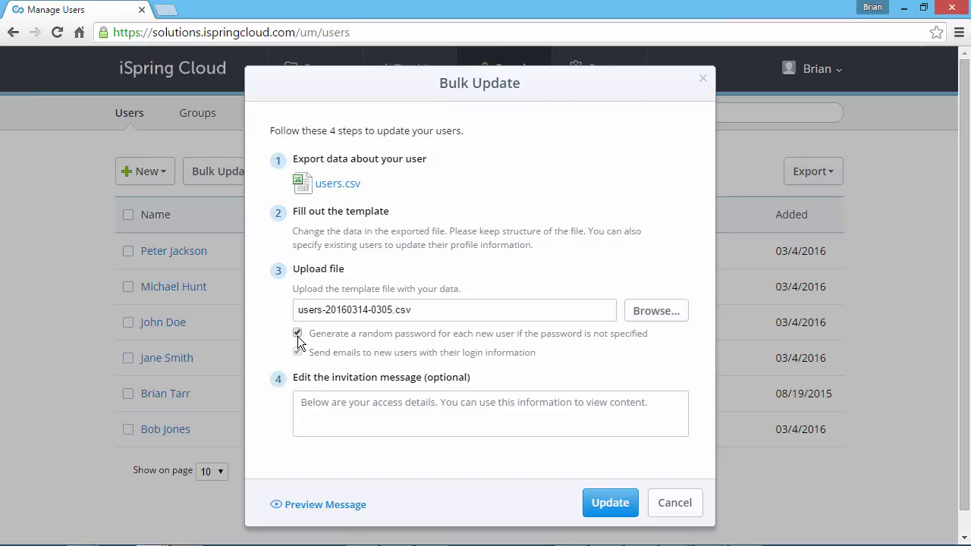
pyautogui.click(297, 334)
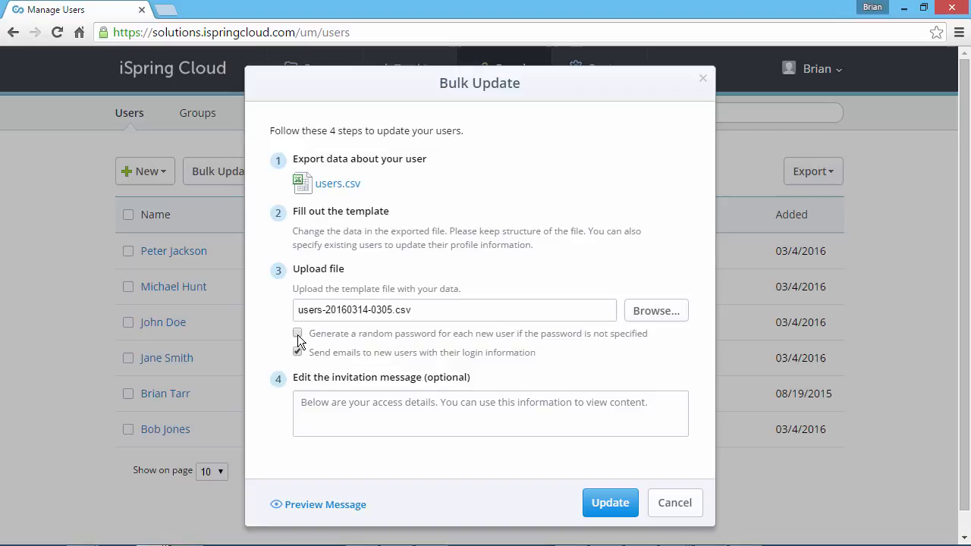
pyautogui.click(297, 333)
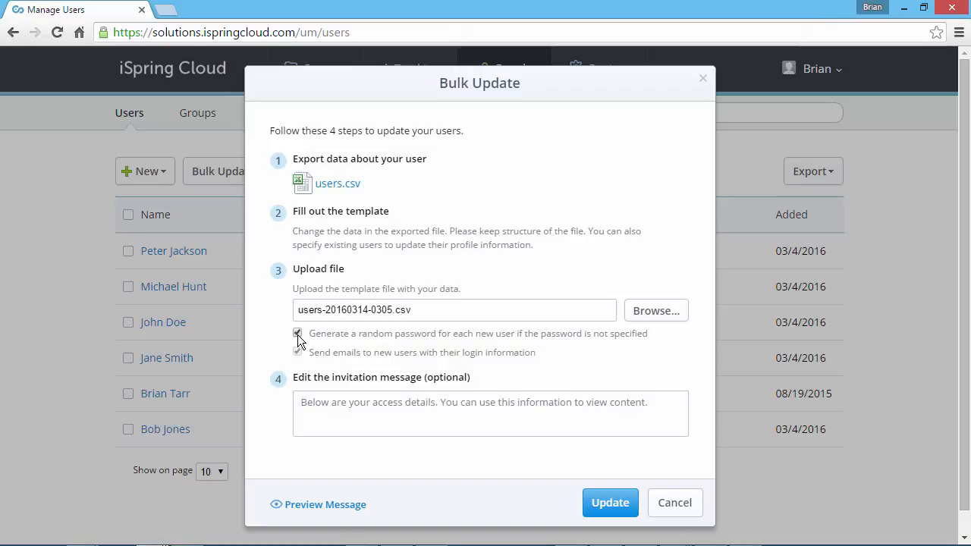
pyautogui.click(297, 352)
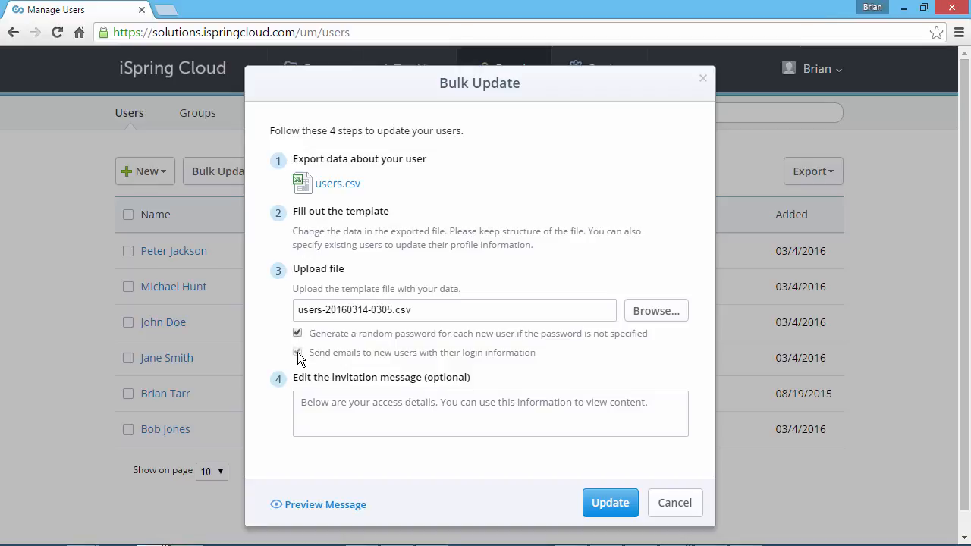
pyautogui.click(297, 352)
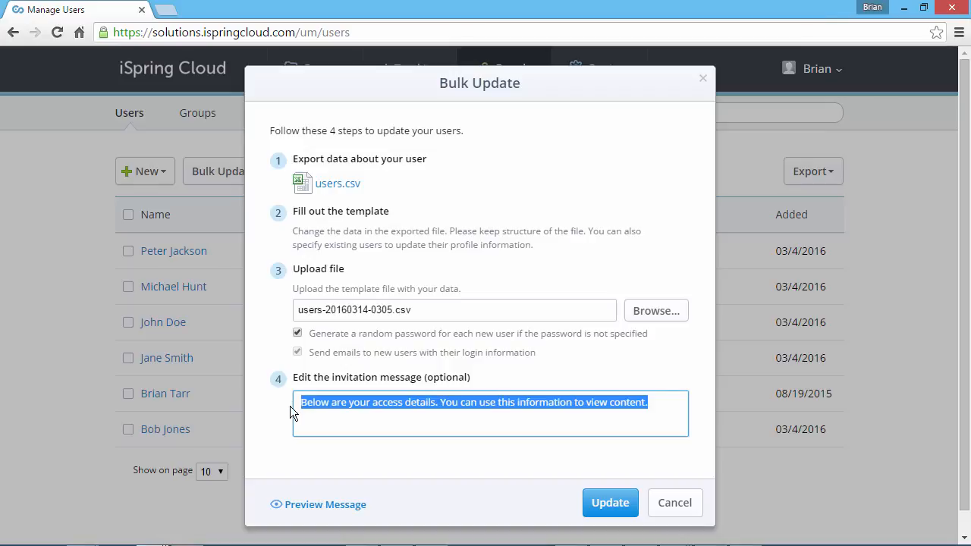
pyautogui.click(610, 502)
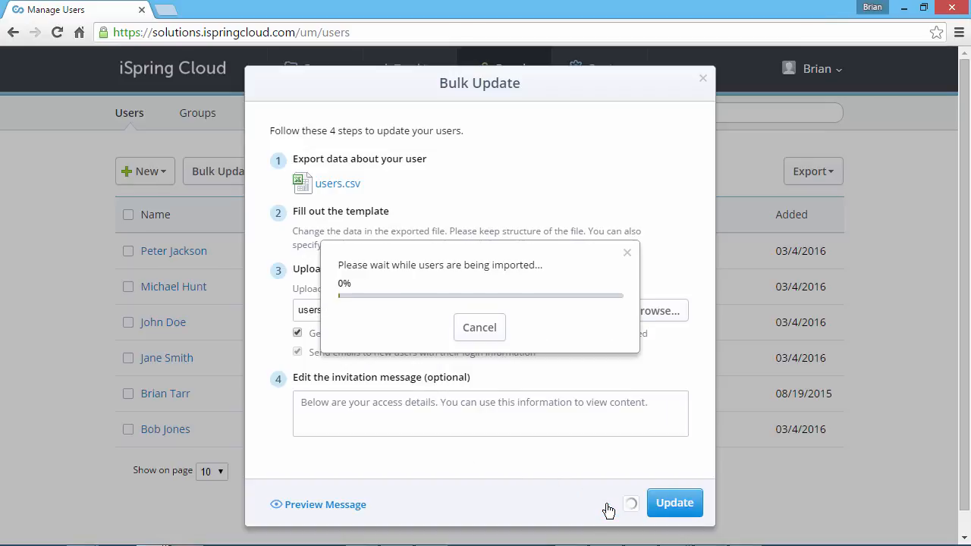